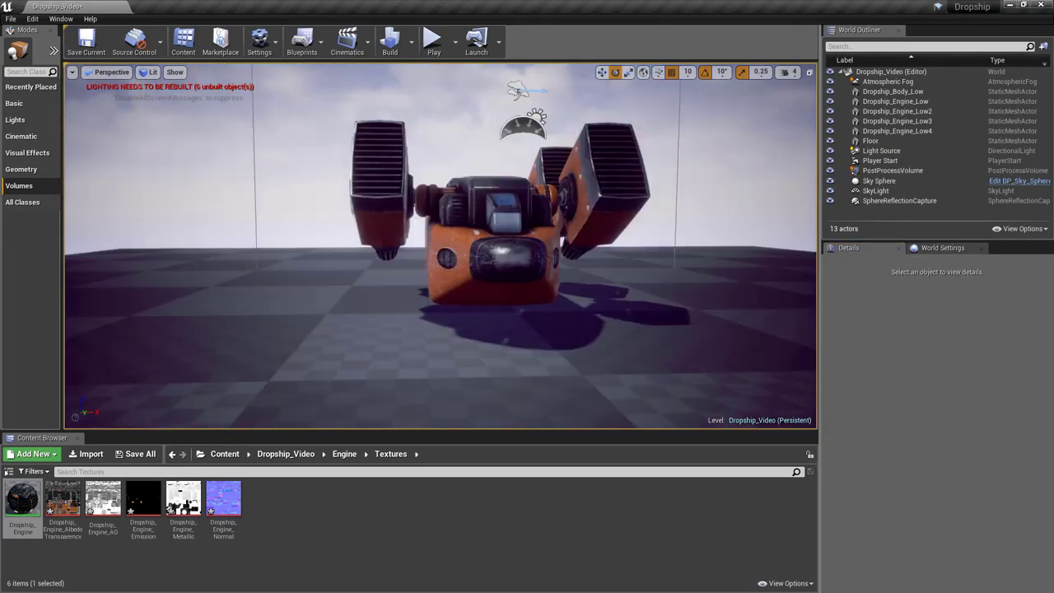
pyautogui.click(433, 37)
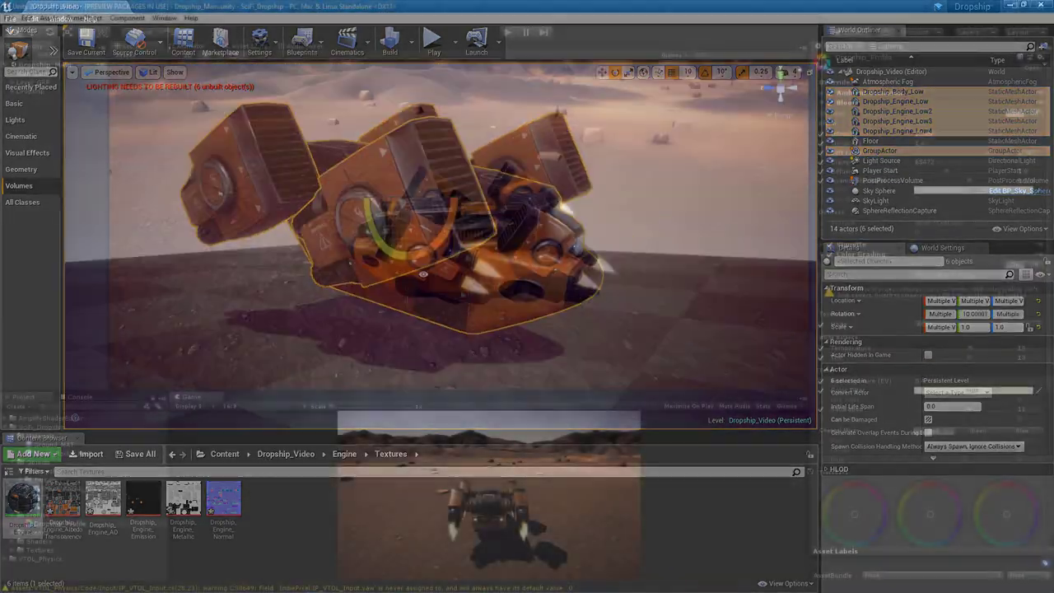